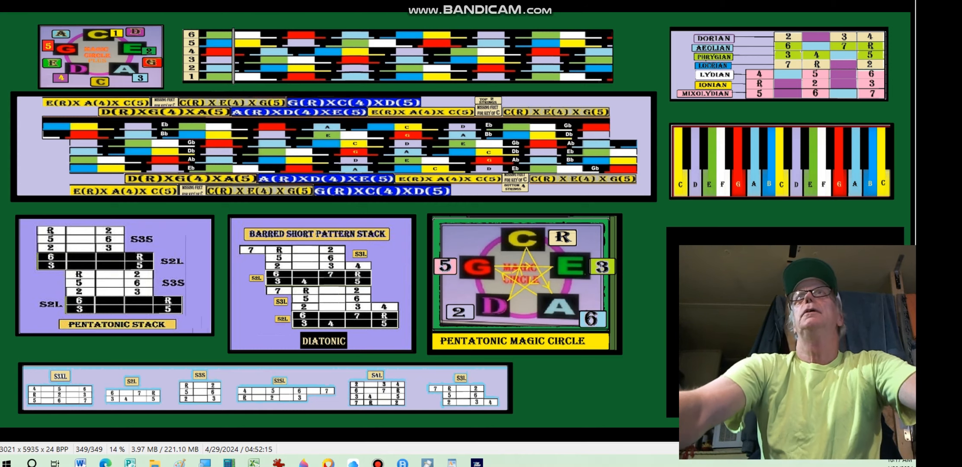
mouse_move(503, 212)
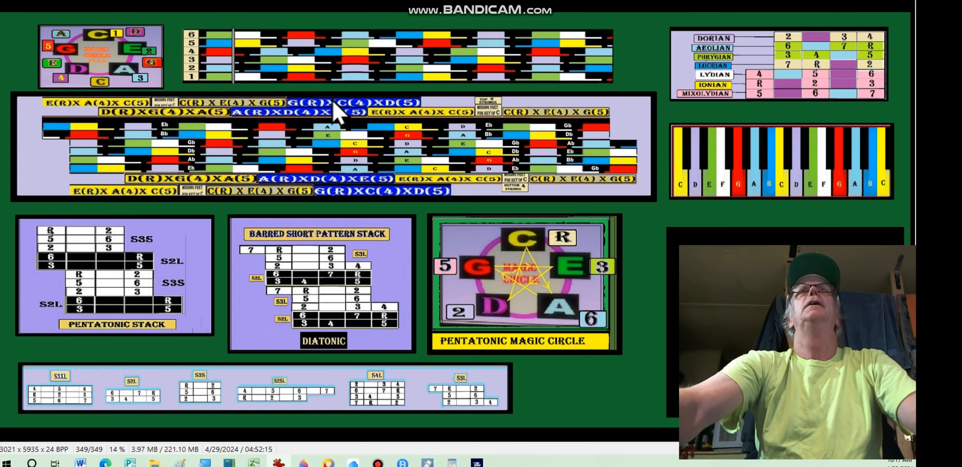
mouse_move(234, 224)
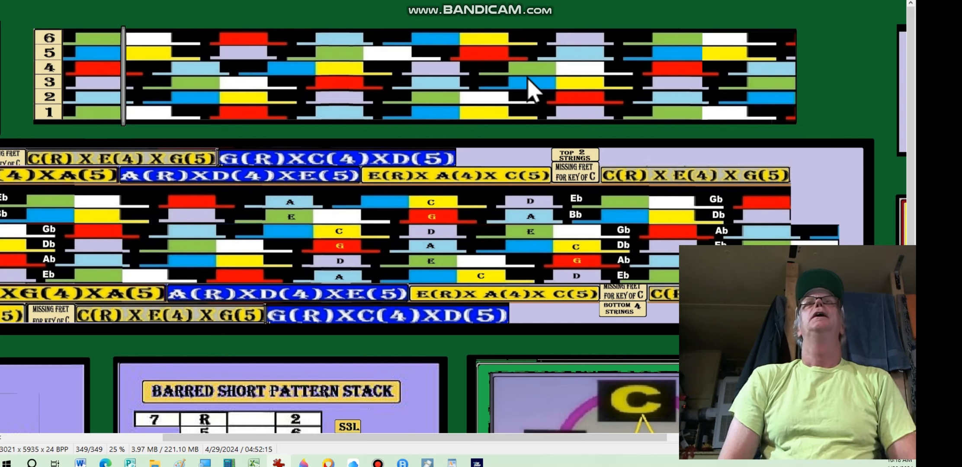
mouse_move(475, 212)
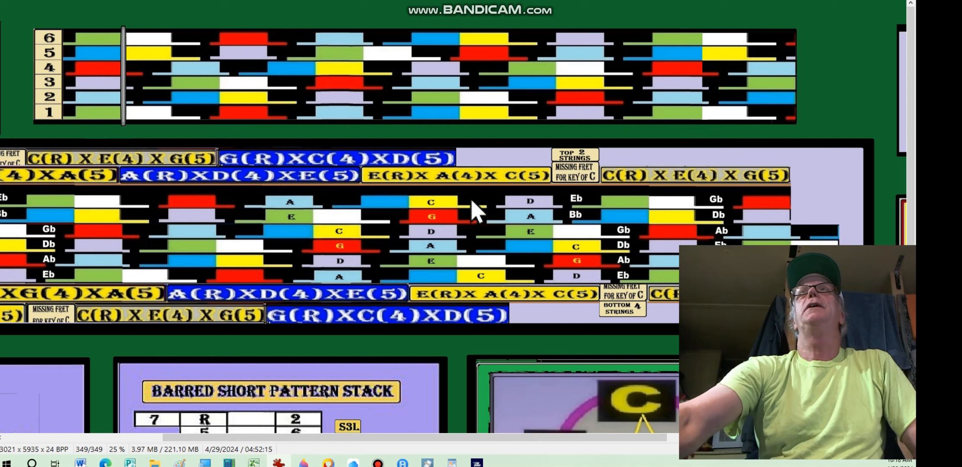
mouse_move(340, 286)
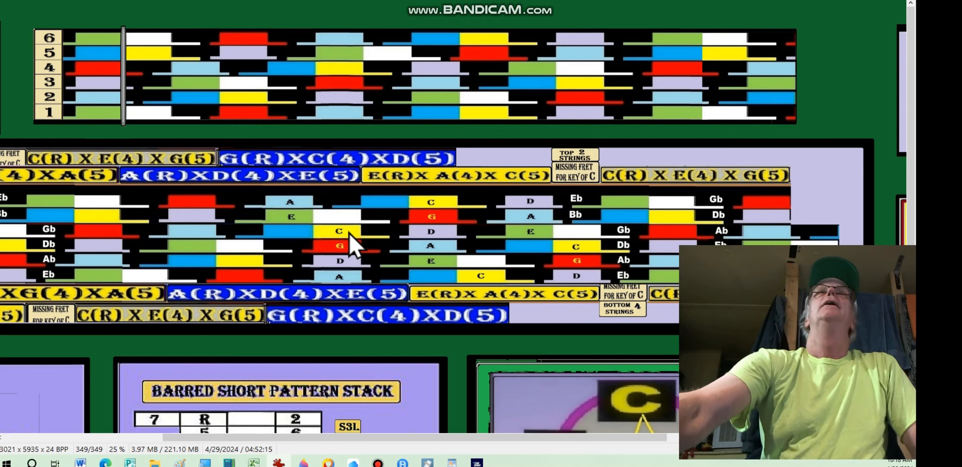
mouse_move(101, 53)
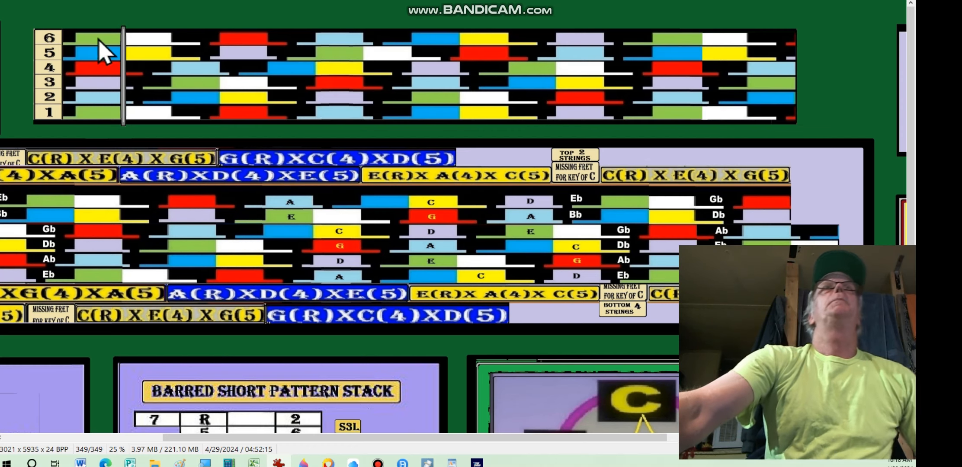
mouse_move(103, 123)
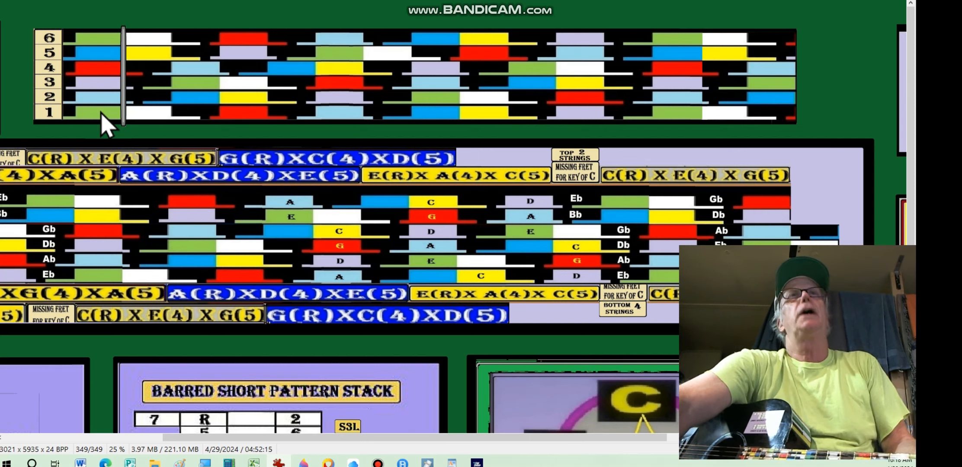
mouse_move(296, 236)
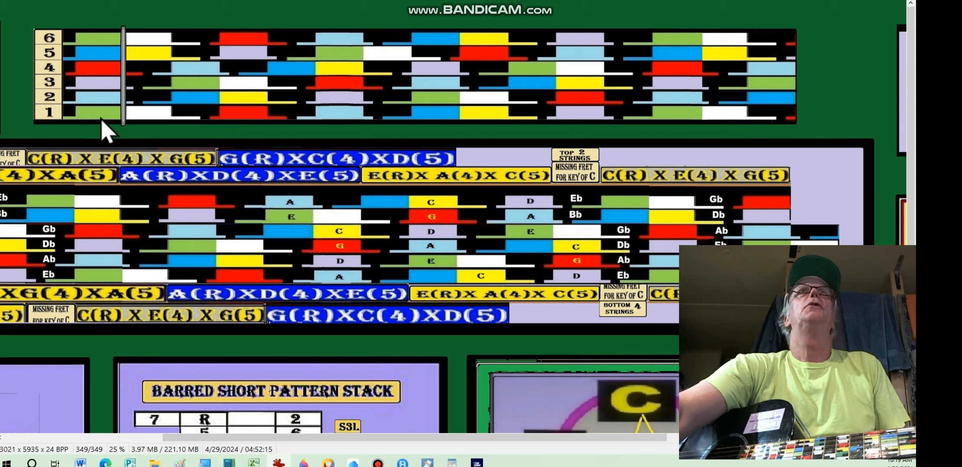
mouse_move(659, 126)
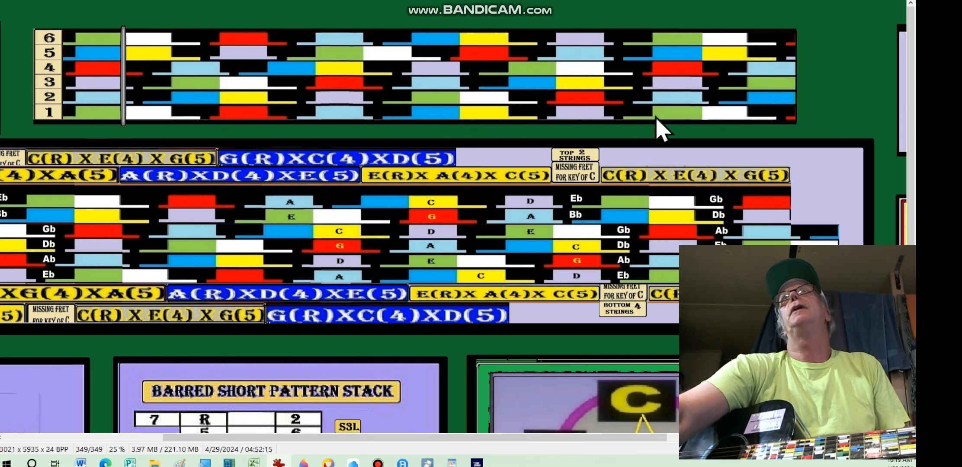
mouse_move(181, 150)
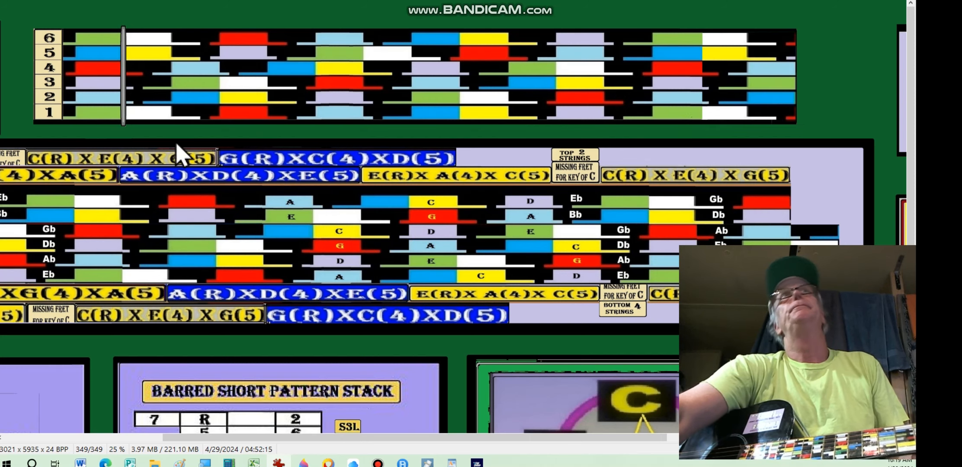
mouse_move(677, 120)
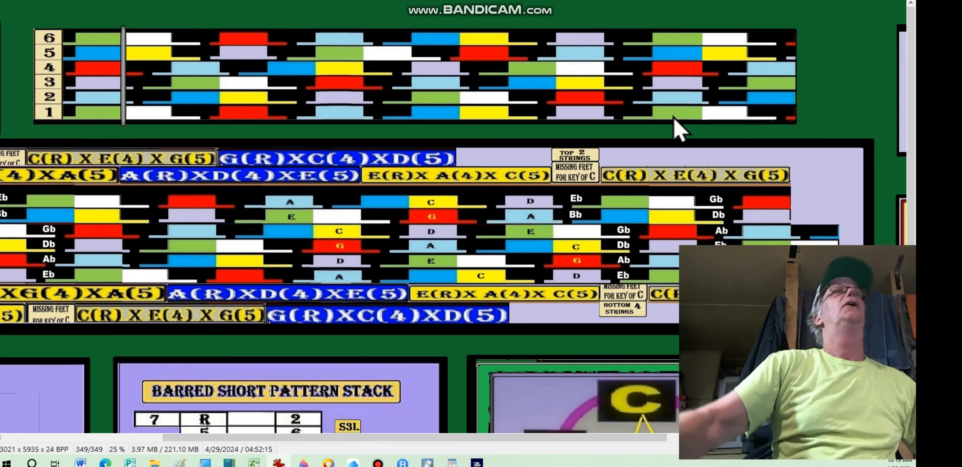
scroll(down, 3)
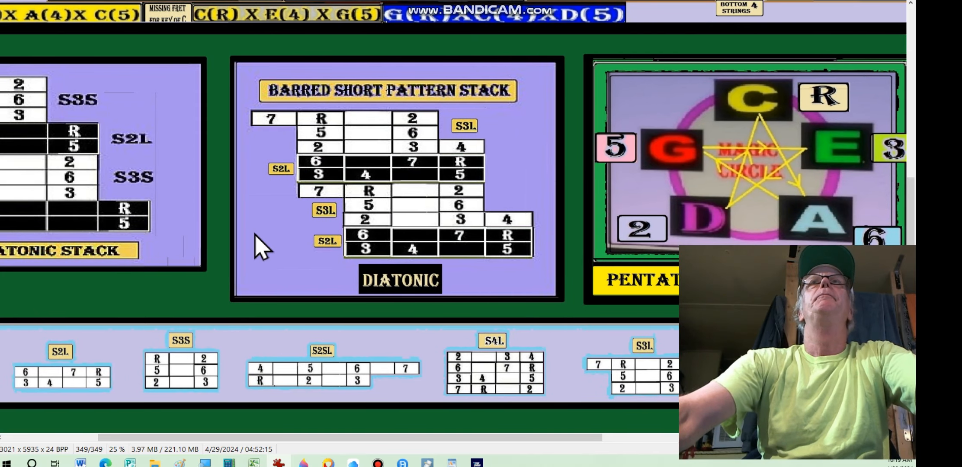
mouse_move(592, 162)
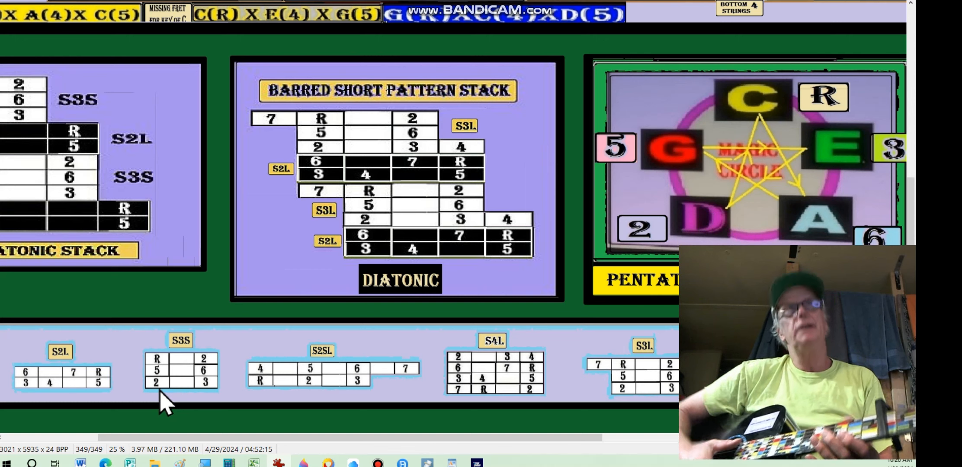
mouse_move(187, 396)
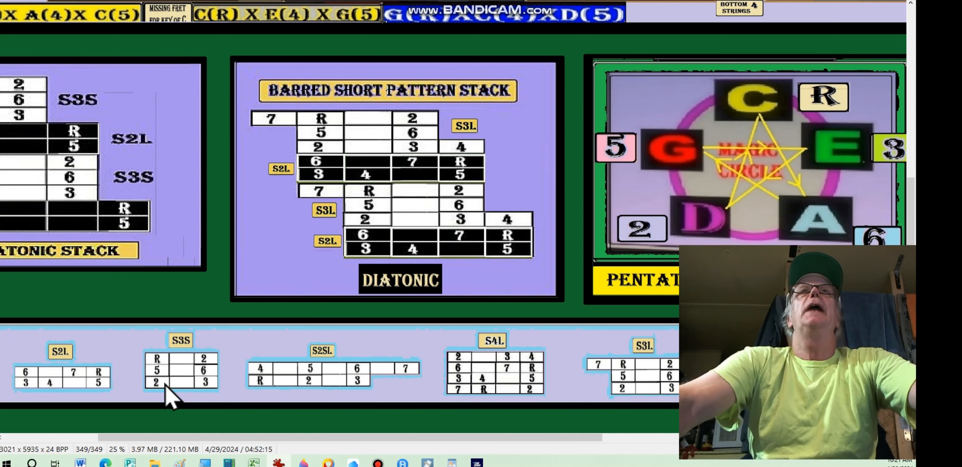
mouse_move(214, 398)
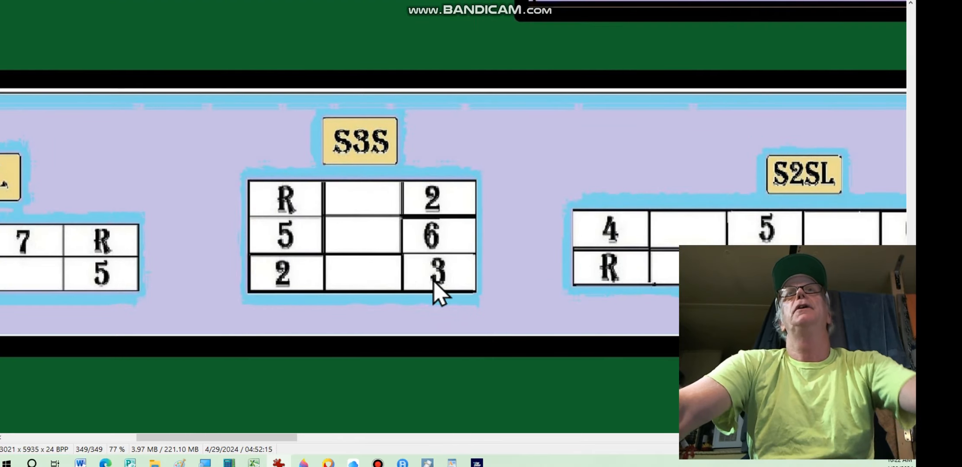
mouse_move(368, 129)
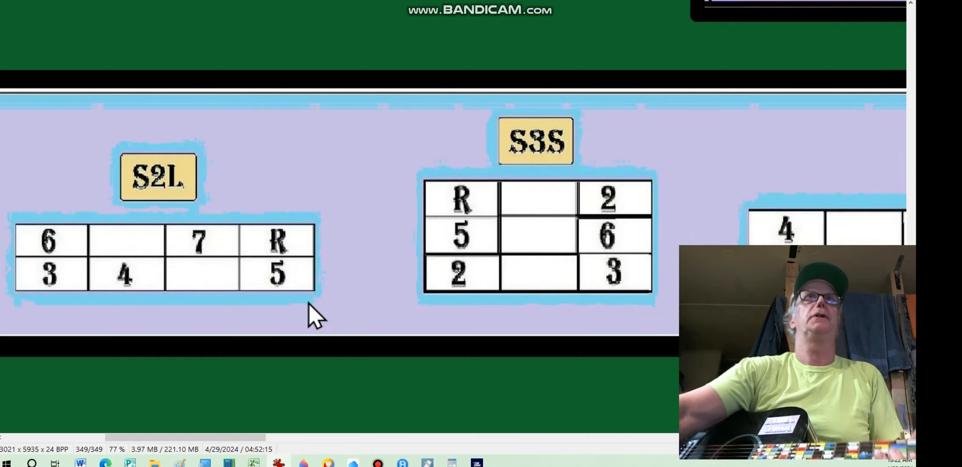
mouse_move(304, 307)
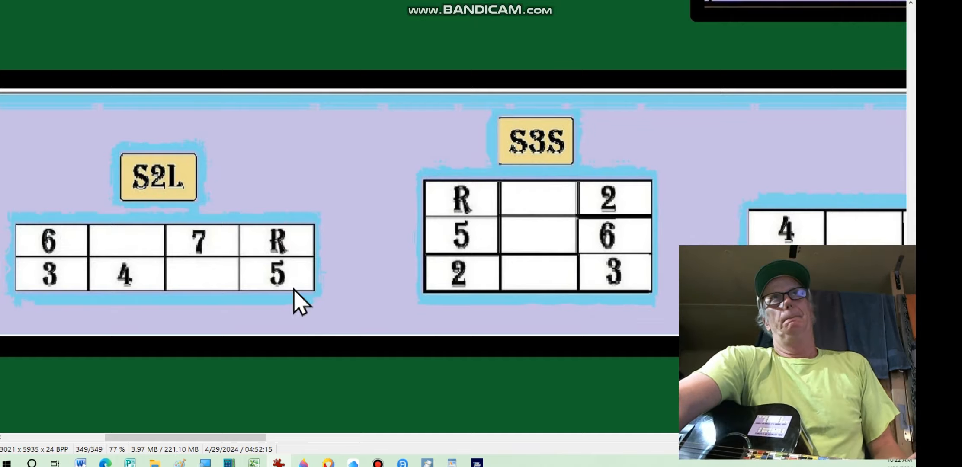
mouse_move(212, 258)
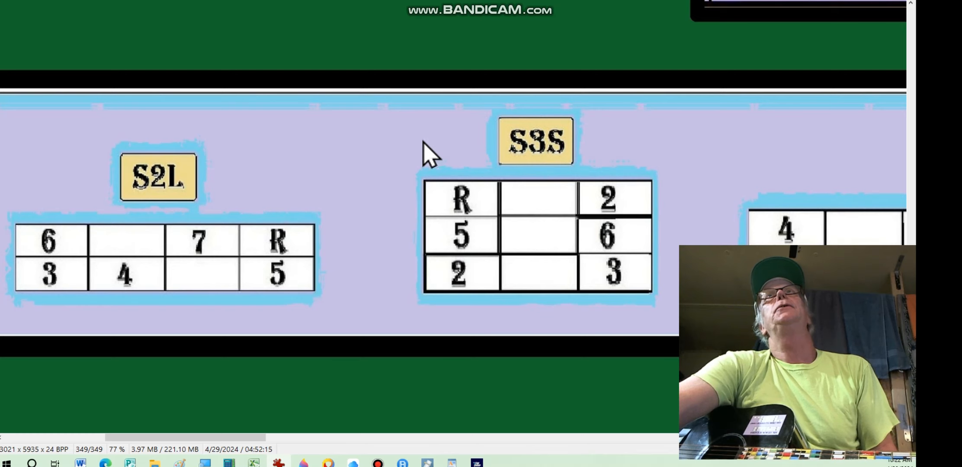
mouse_move(438, 138)
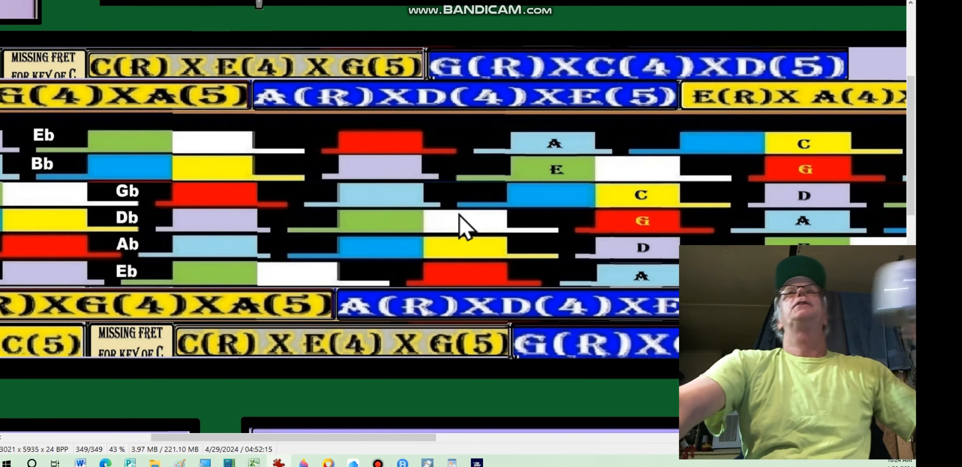
mouse_move(258, 292)
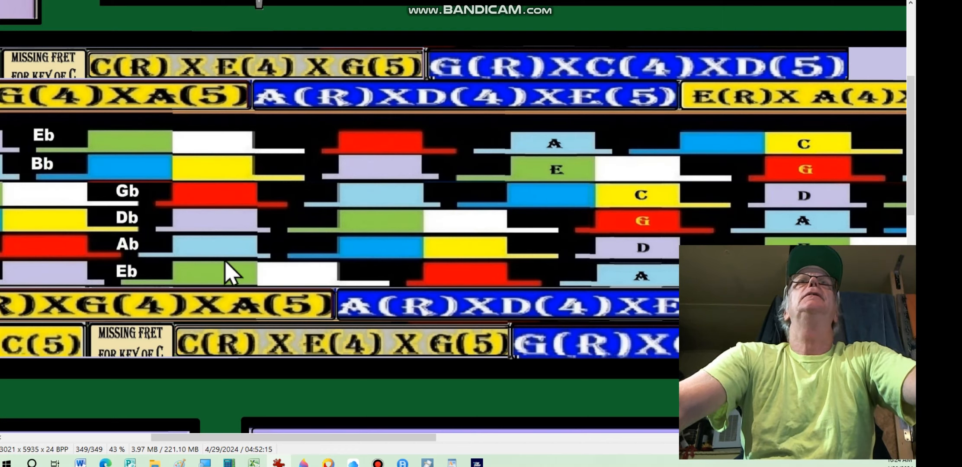
mouse_move(270, 160)
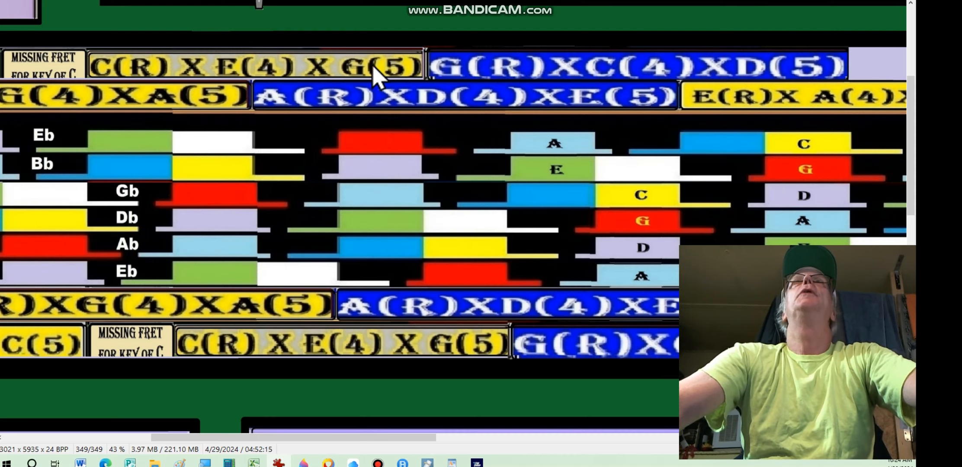
mouse_move(371, 67)
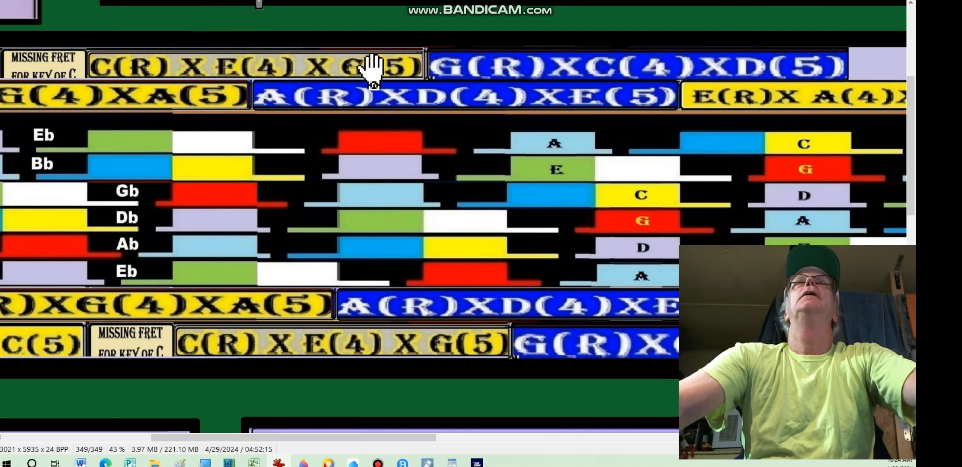
mouse_move(171, 257)
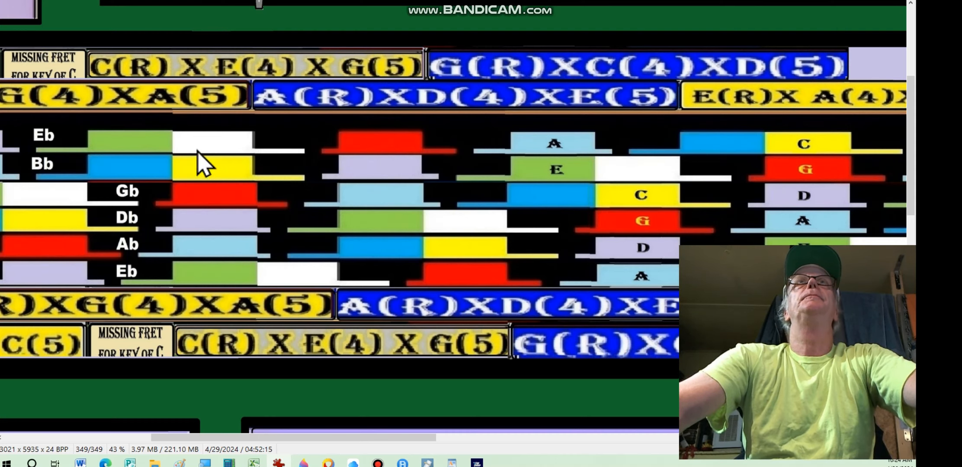
mouse_move(320, 289)
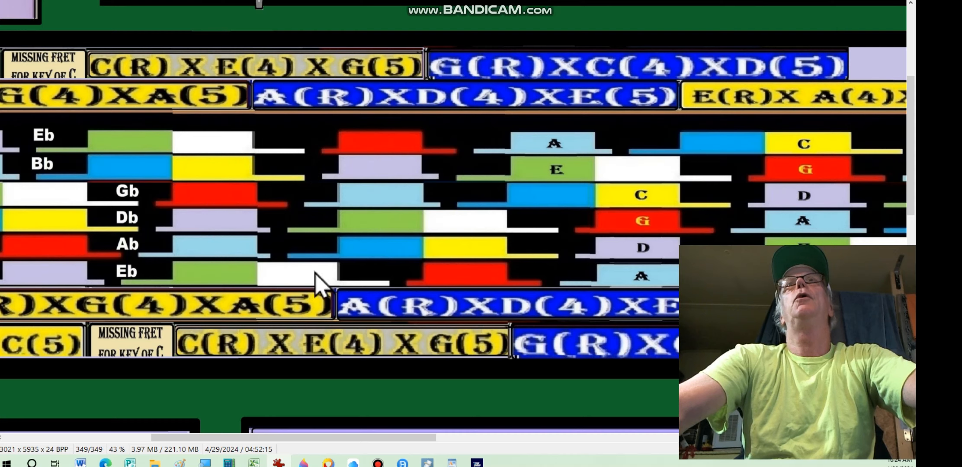
mouse_move(377, 264)
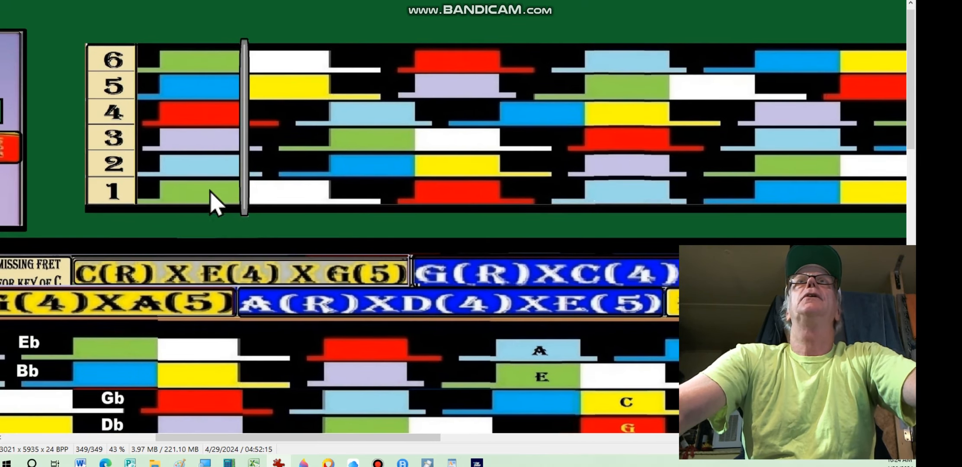
mouse_move(448, 205)
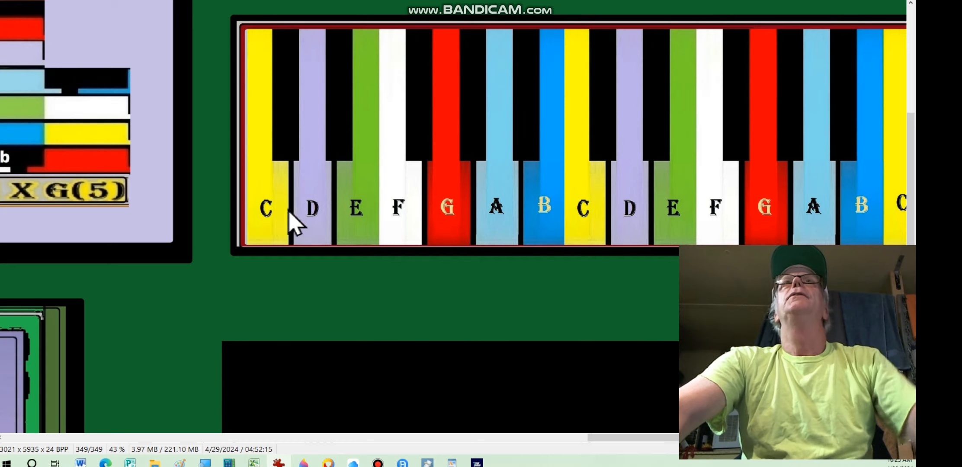
mouse_move(447, 218)
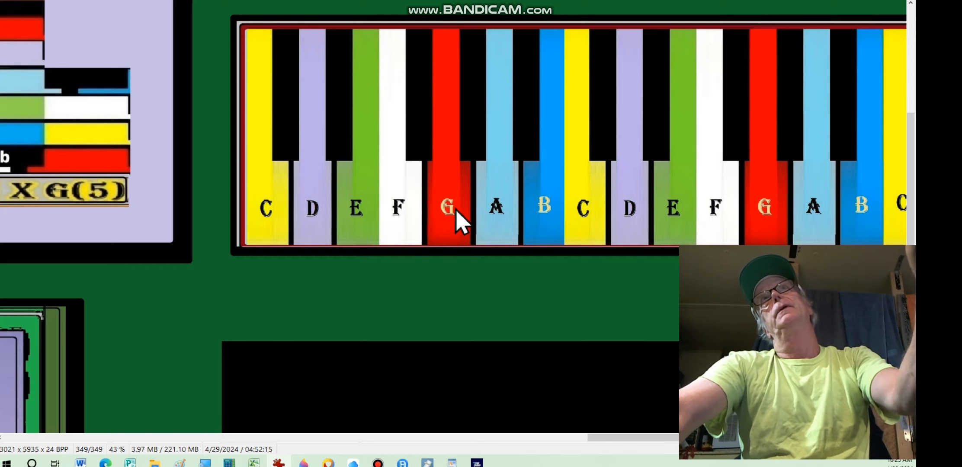
mouse_move(618, 228)
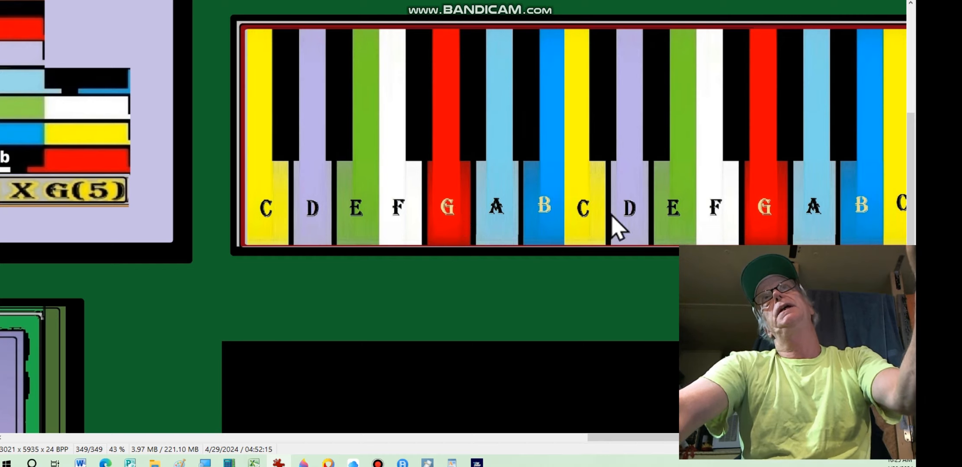
mouse_move(573, 205)
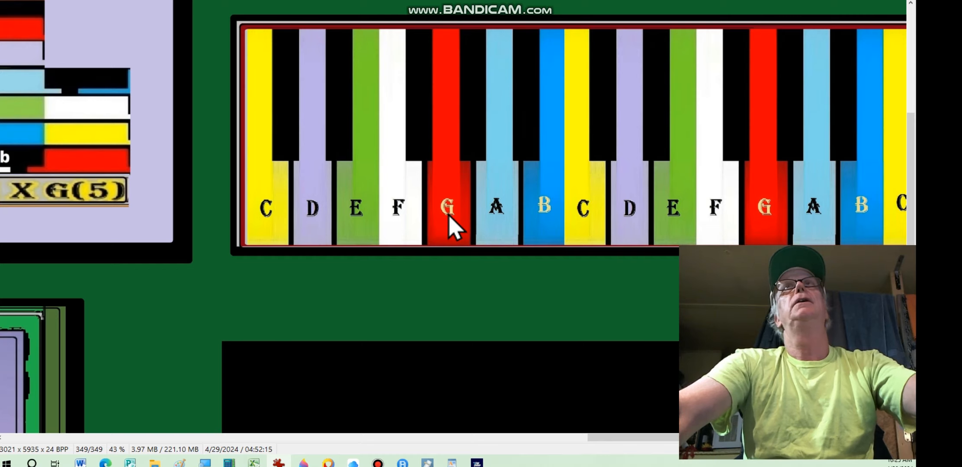
mouse_move(497, 221)
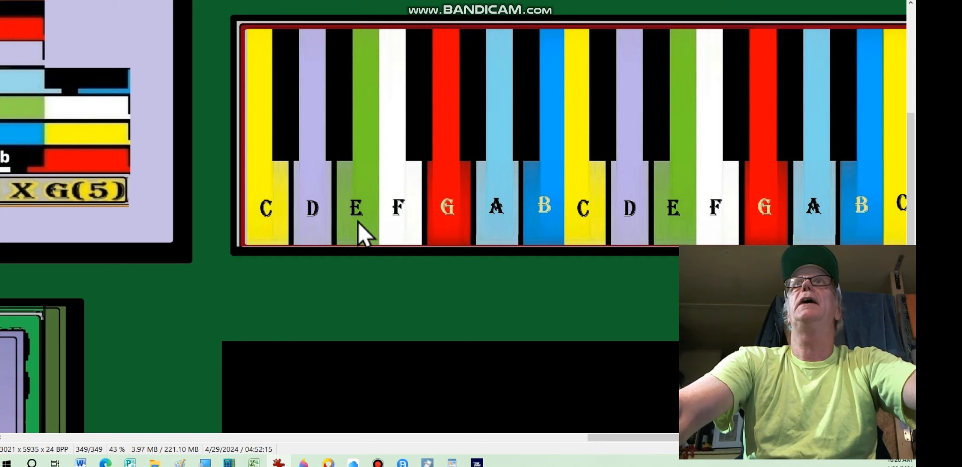
mouse_move(586, 228)
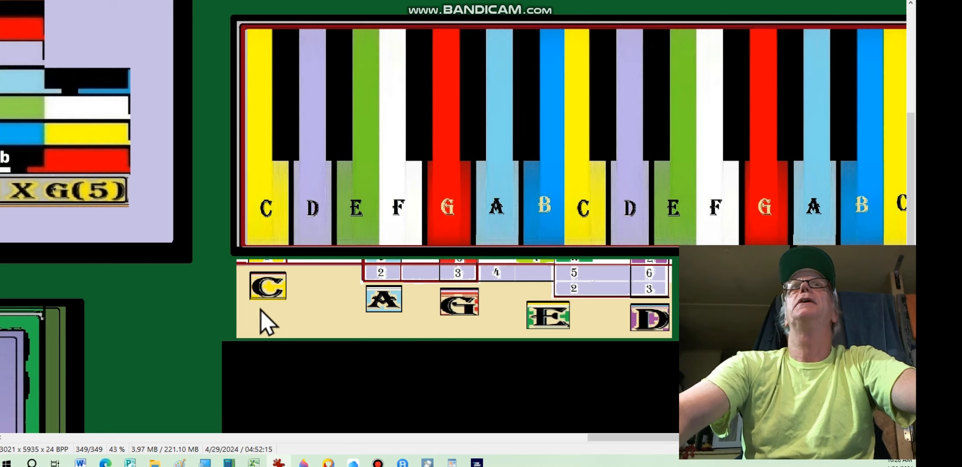
mouse_move(623, 384)
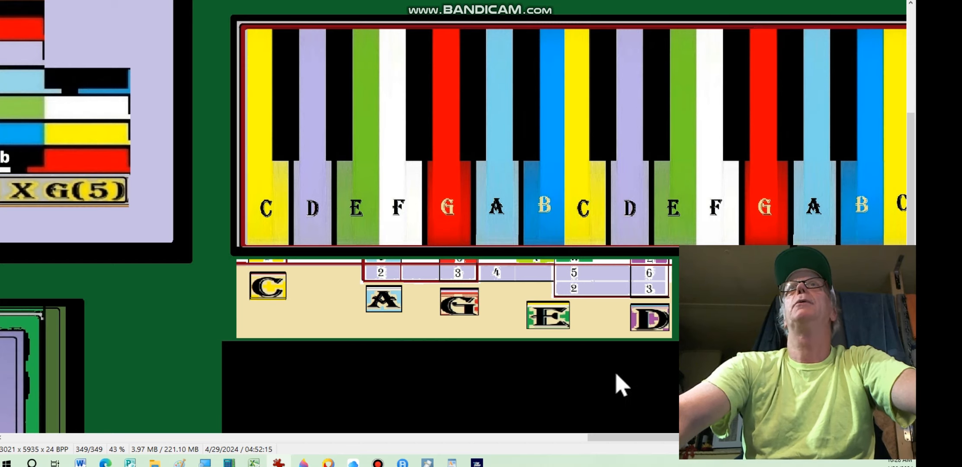